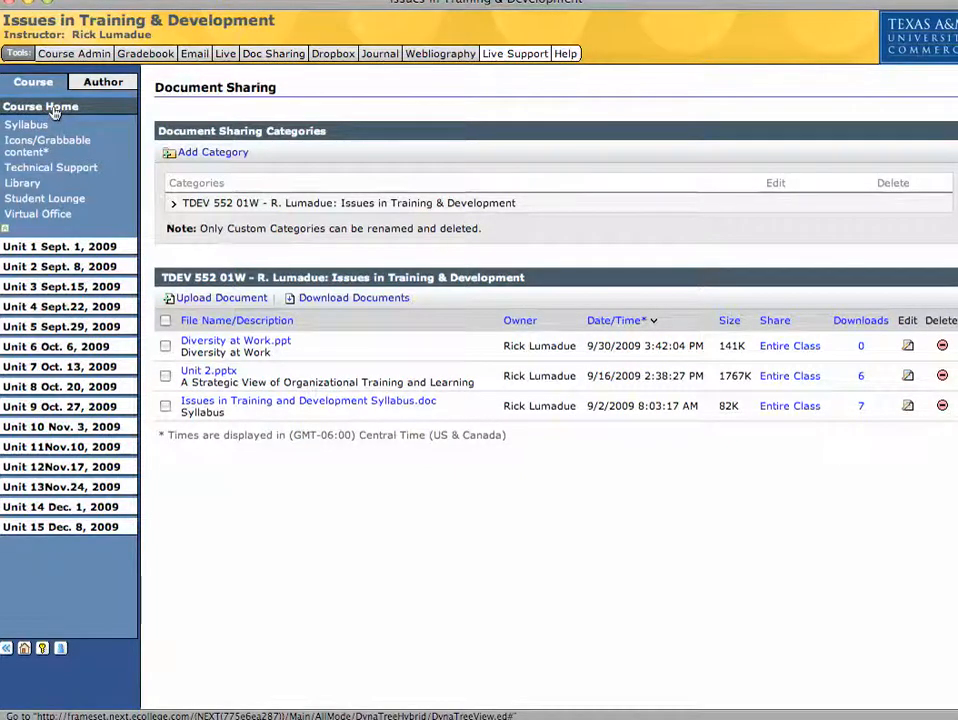
- Start a new shared document from the course Doc Sharing list, shared with the Entire Class
left_click(40, 106)
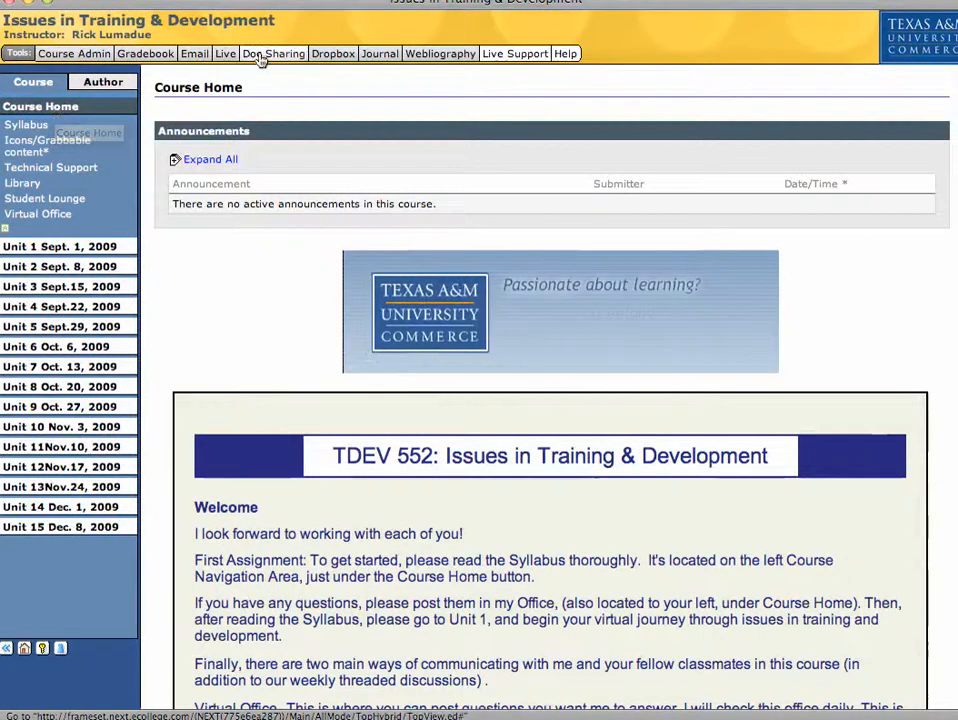
left_click(272, 52)
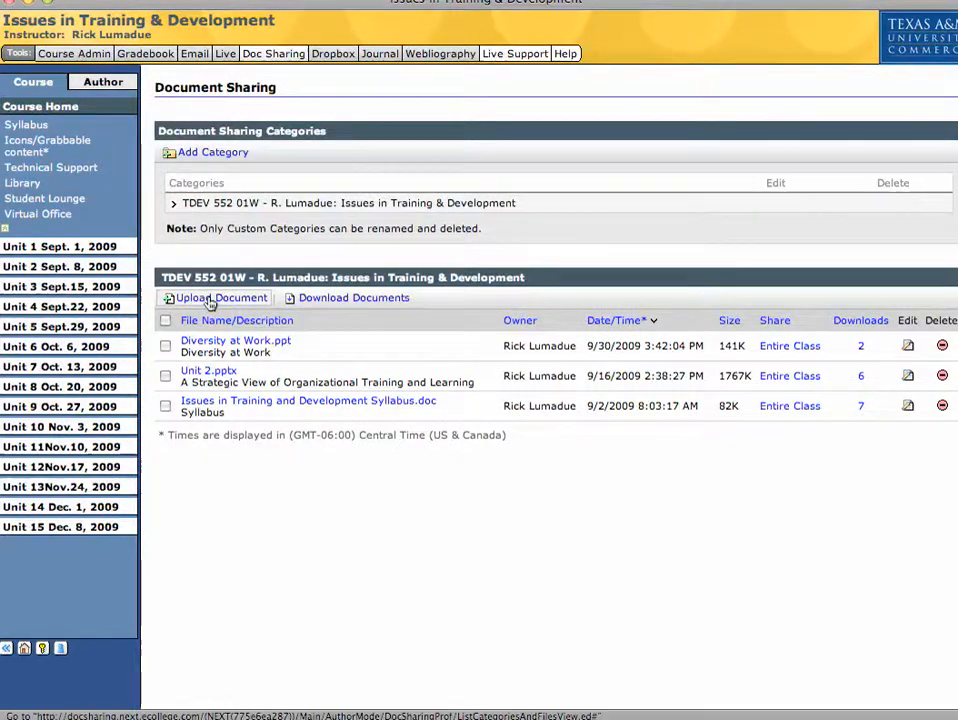
left_click(220, 298)
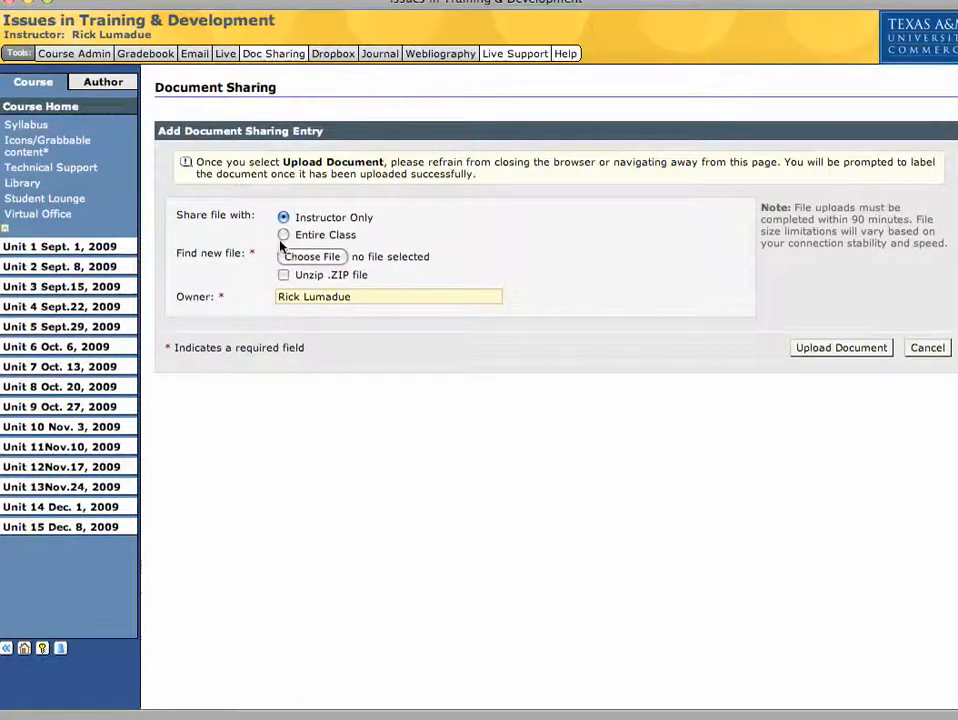
left_click(284, 234)
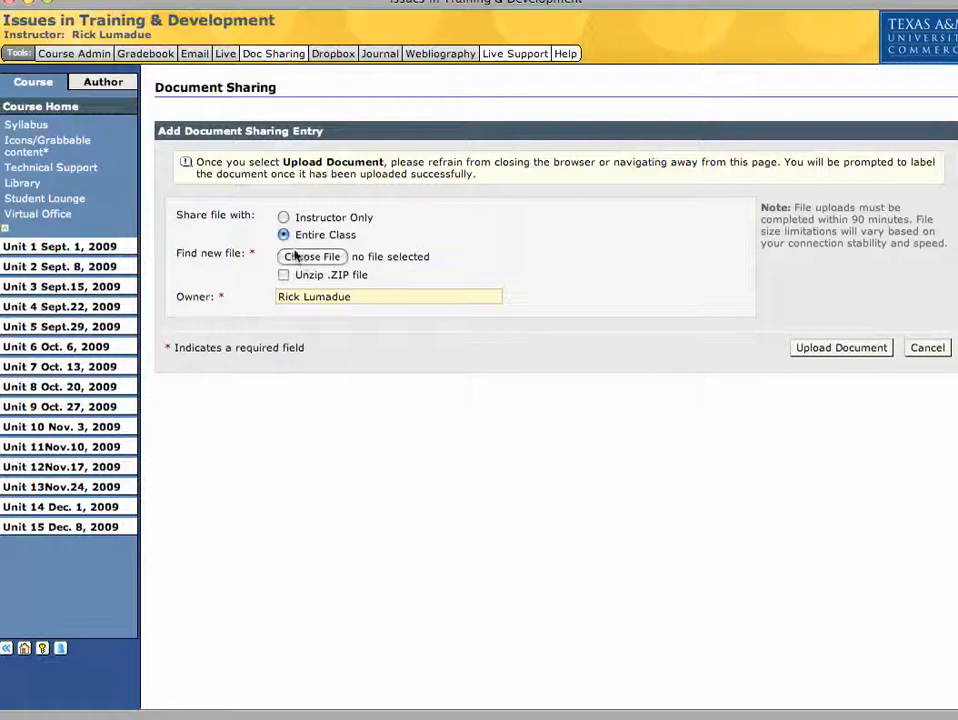
- Browse the computer, search 'ppt' and choose Diversity at Work-1.ppt as the upload file
left_click(312, 256)
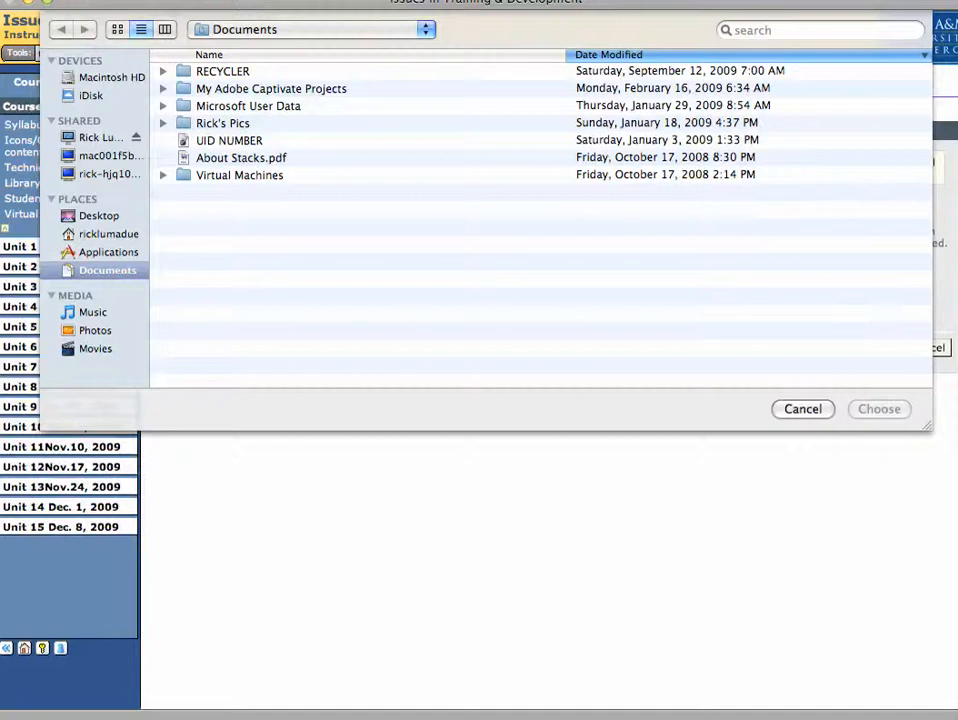
type("ppt")
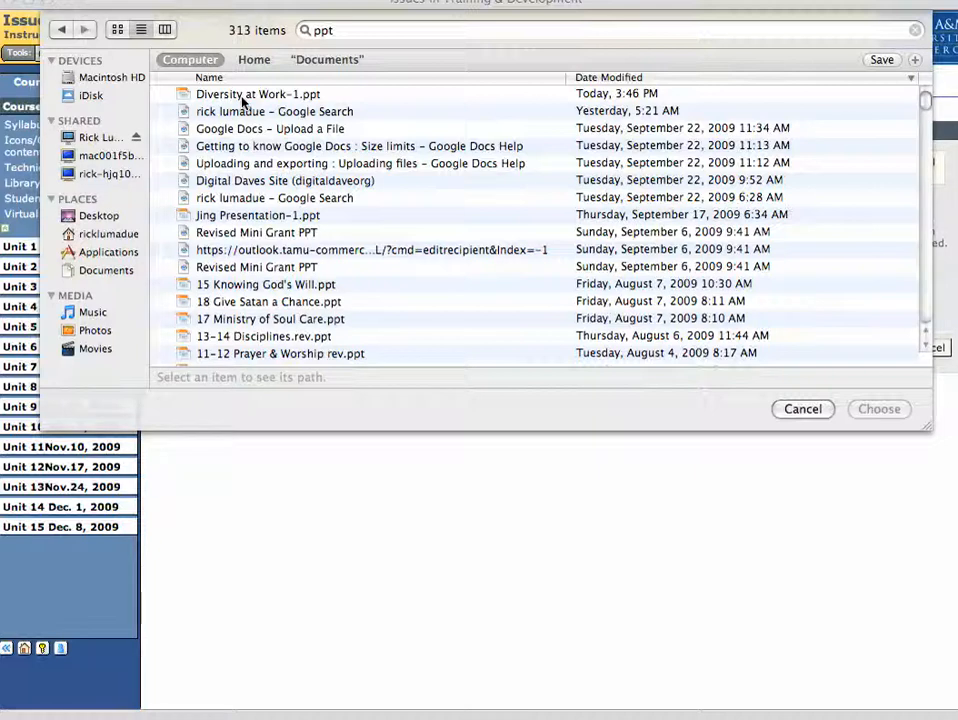
left_click(878, 408)
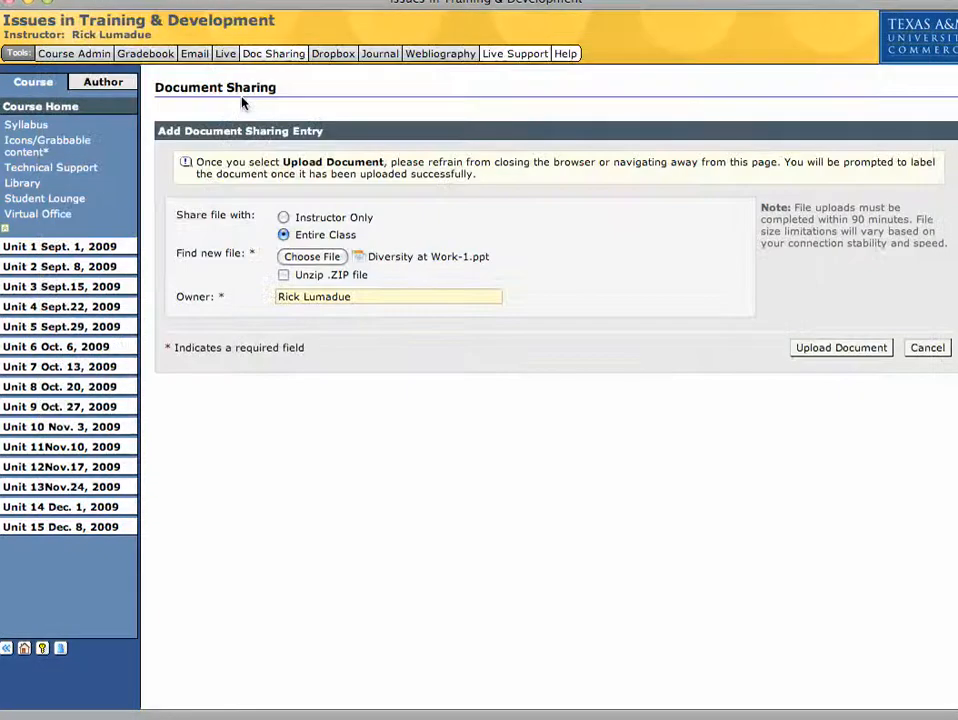
mouse_move(840, 348)
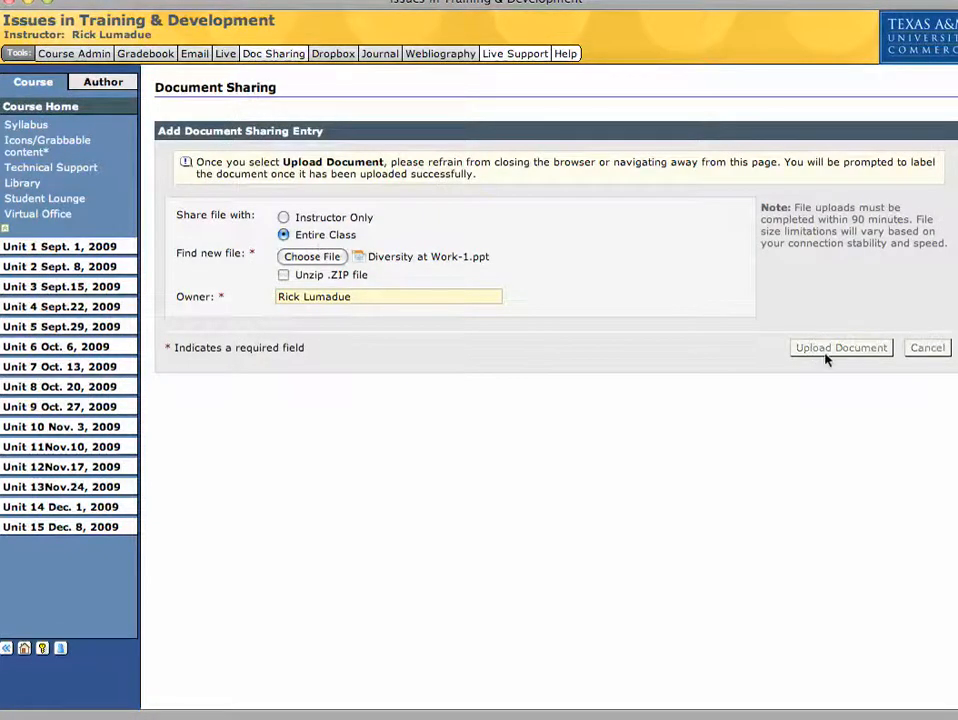
- Upload the PowerPoint and describe its entry as 'Diversity at Work'
left_click(840, 348)
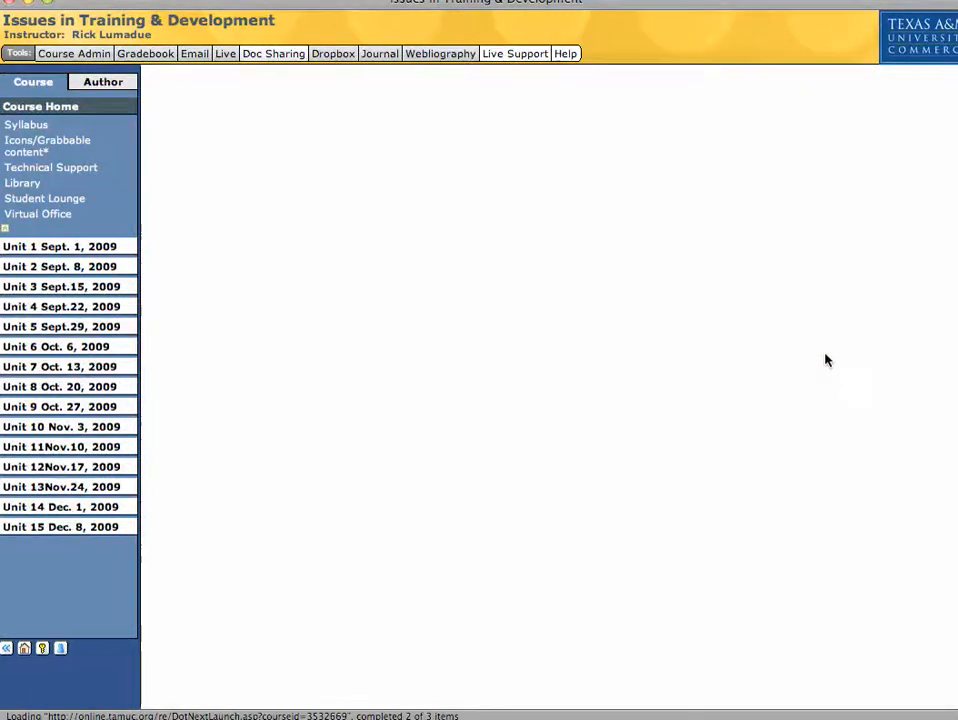
left_click(272, 52)
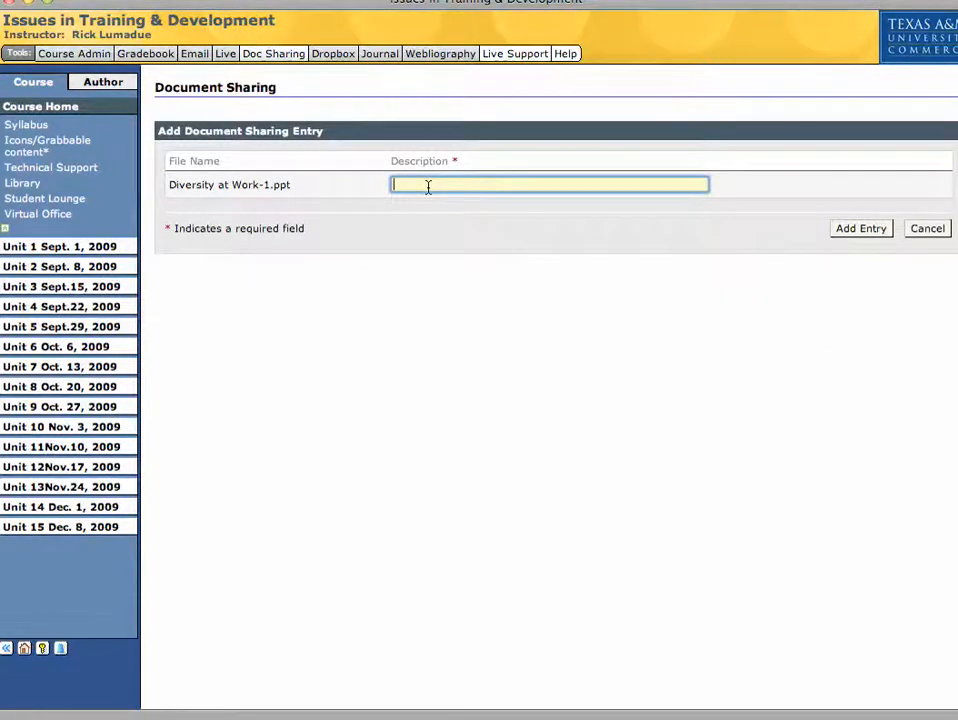
type("D")
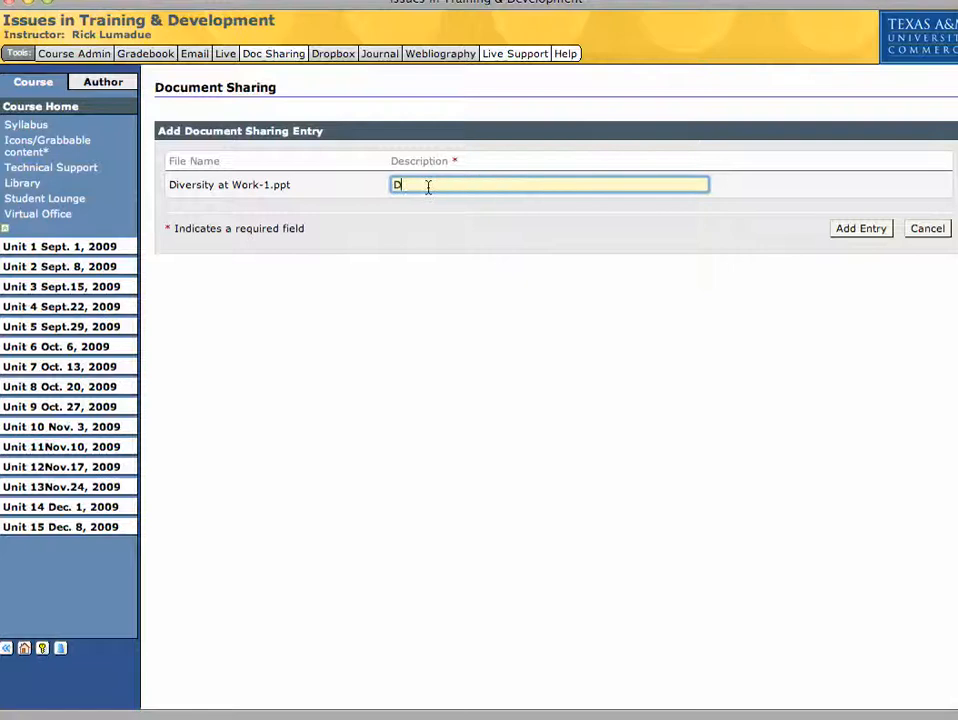
type("Diversity at Work")
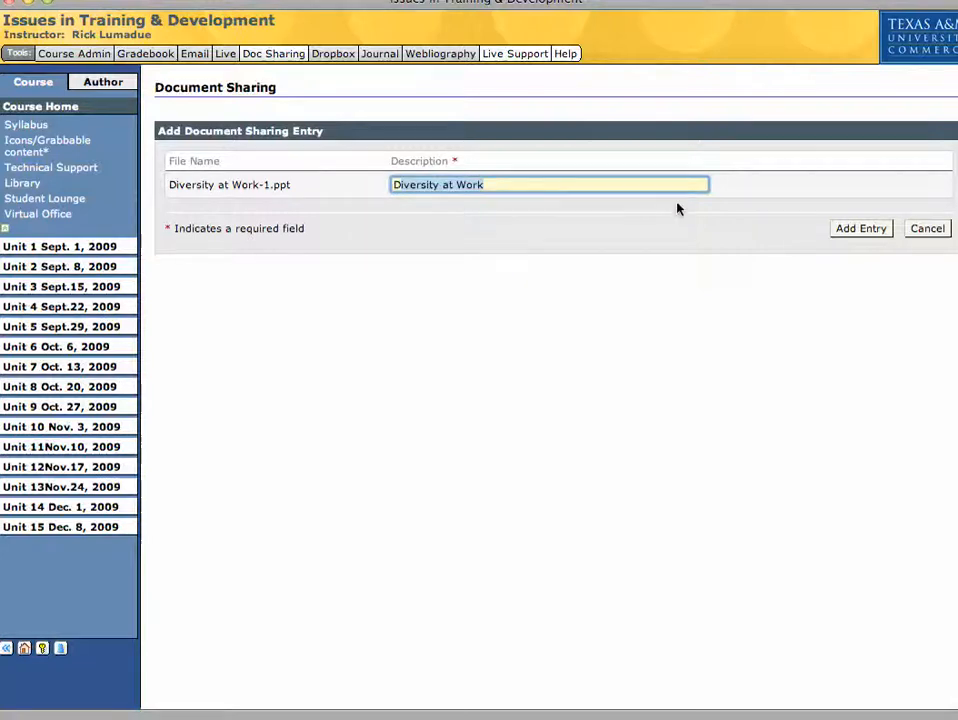
left_click(860, 228)
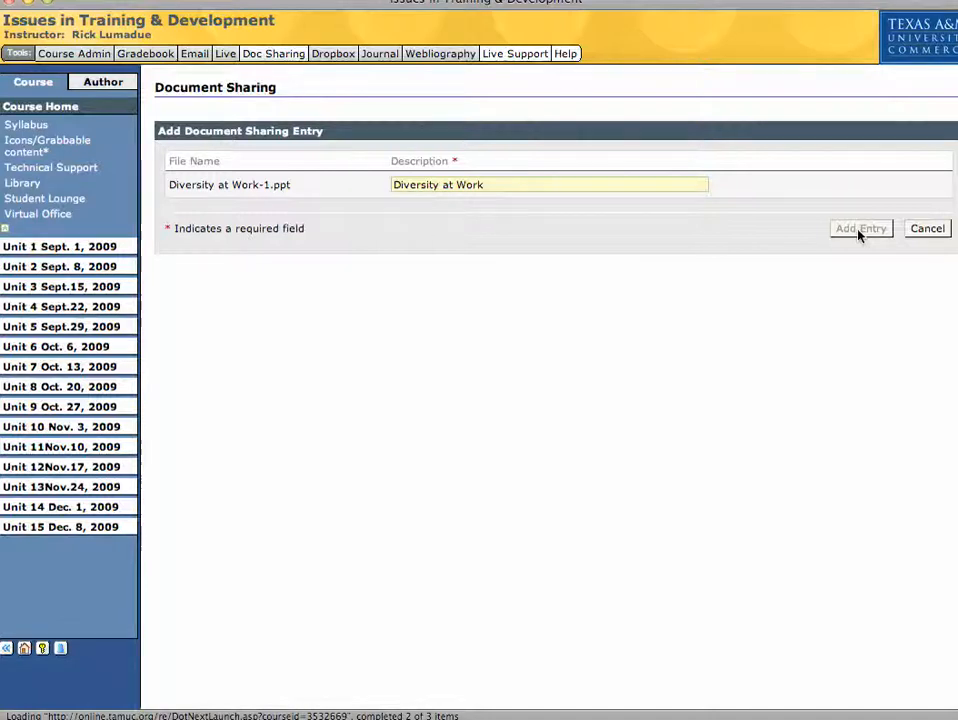
- Add the entry so Diversity at Work-1.ppt appears in the Document Sharing list
left_click(860, 228)
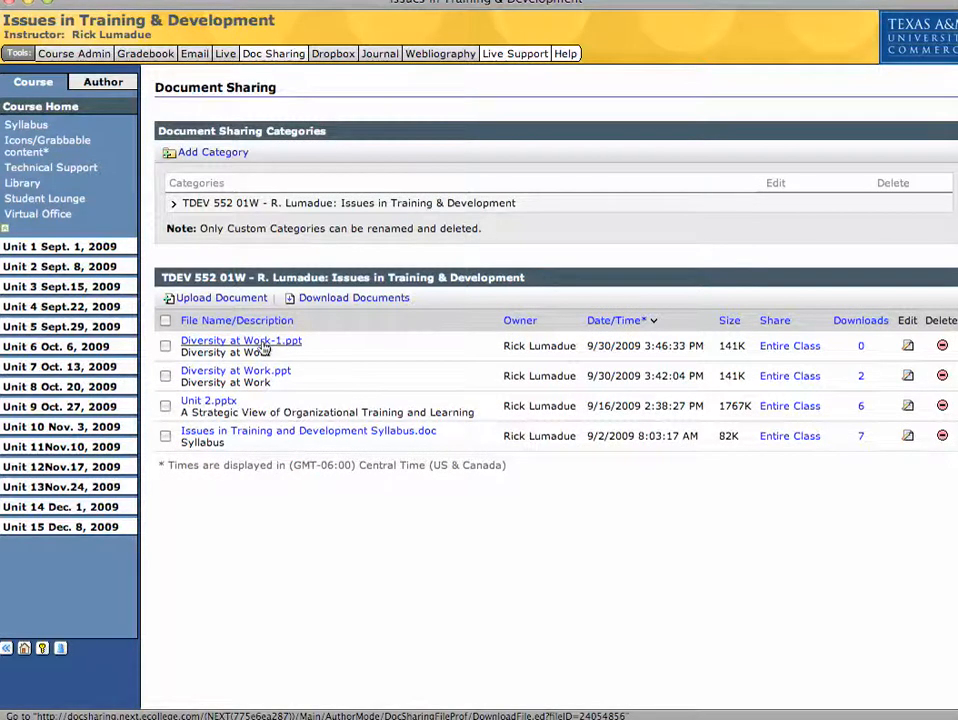
mouse_move(844, 344)
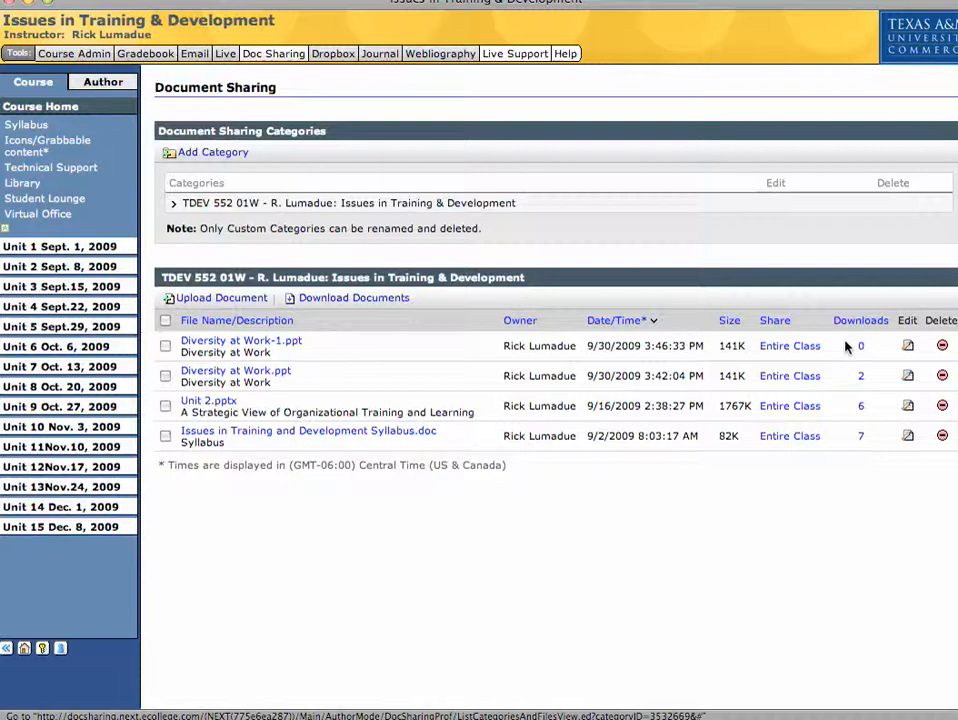
mouse_move(470, 382)
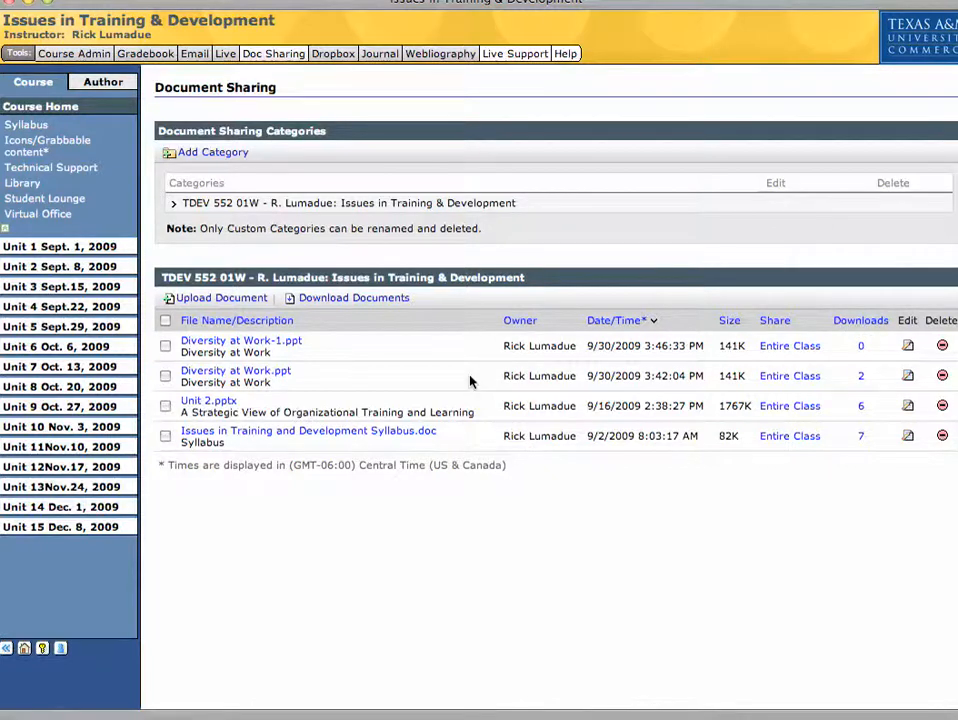
mouse_move(236, 370)
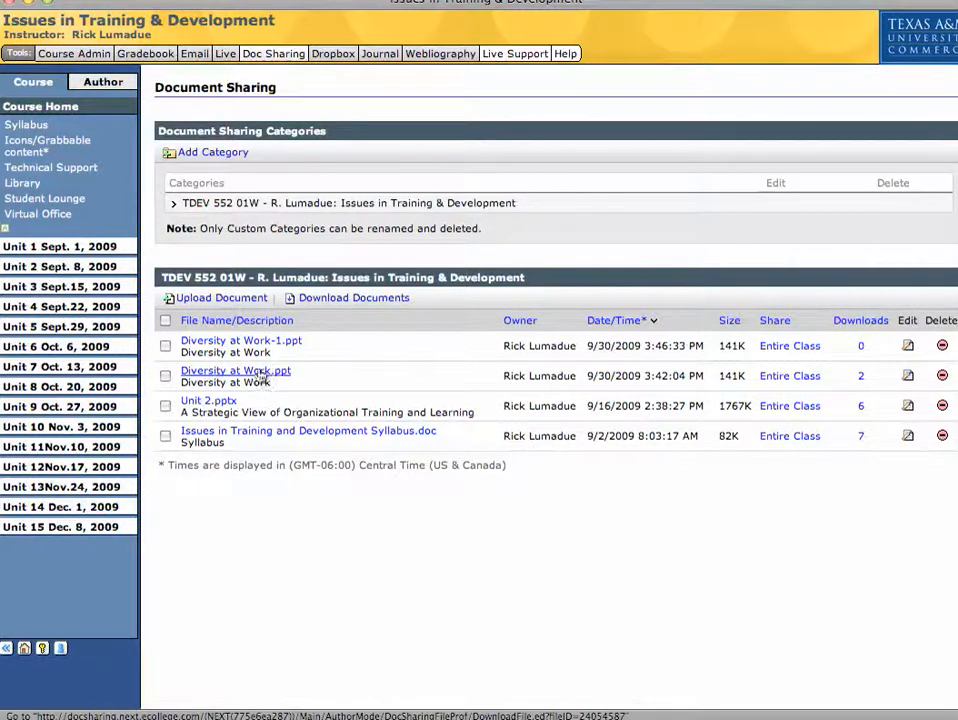